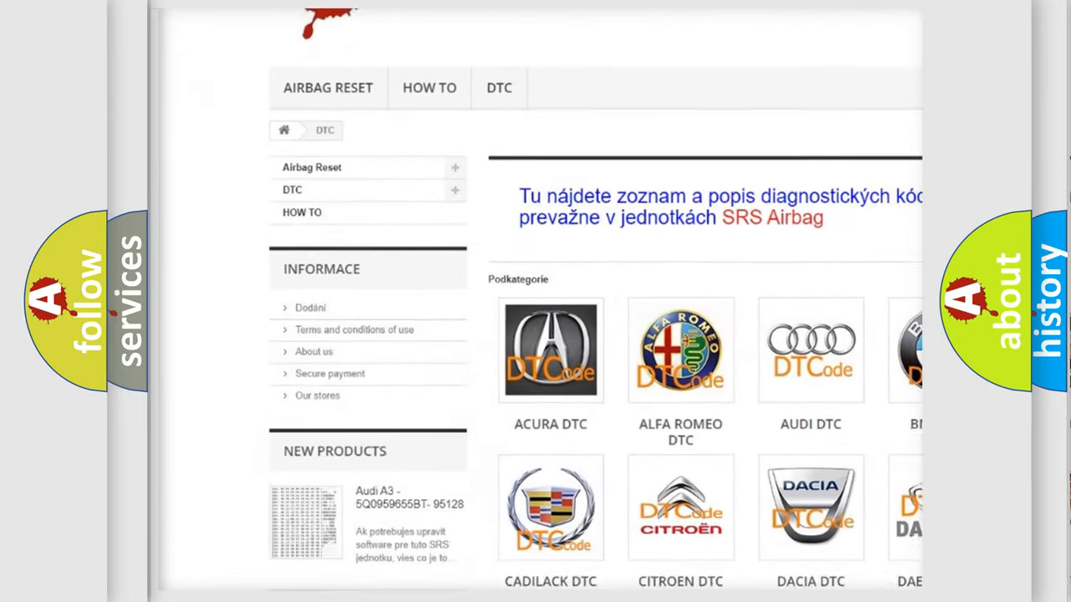
scroll("down", 3)
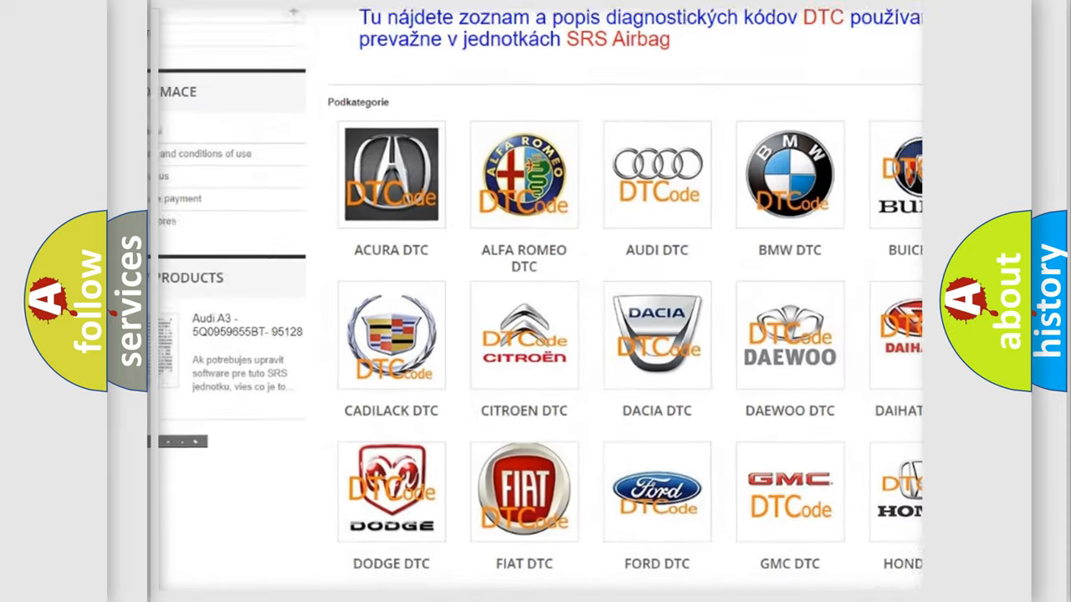
scroll("down", 3)
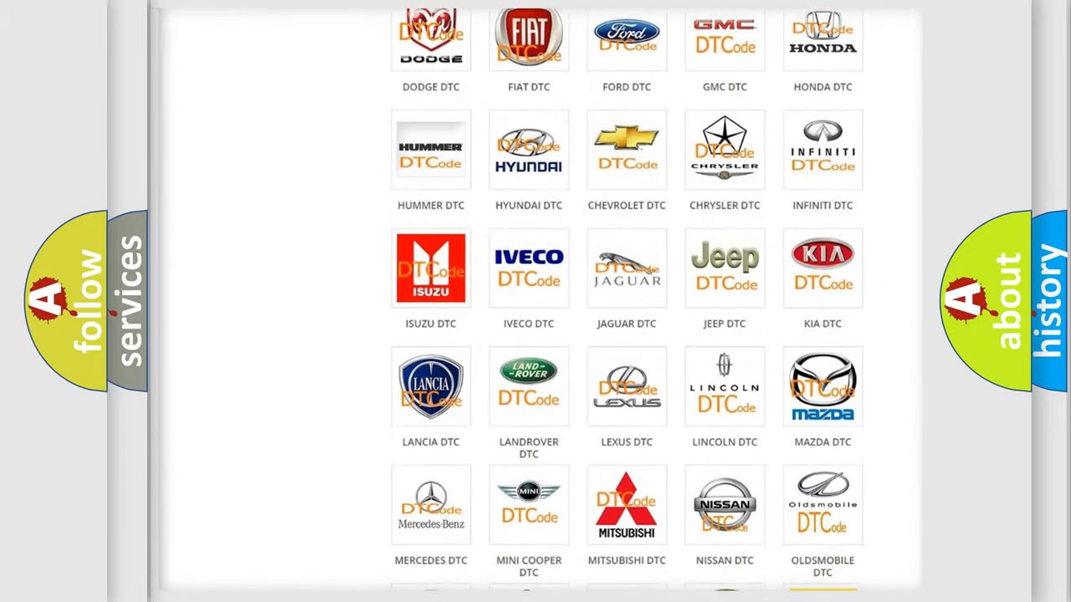
scroll("down", 3)
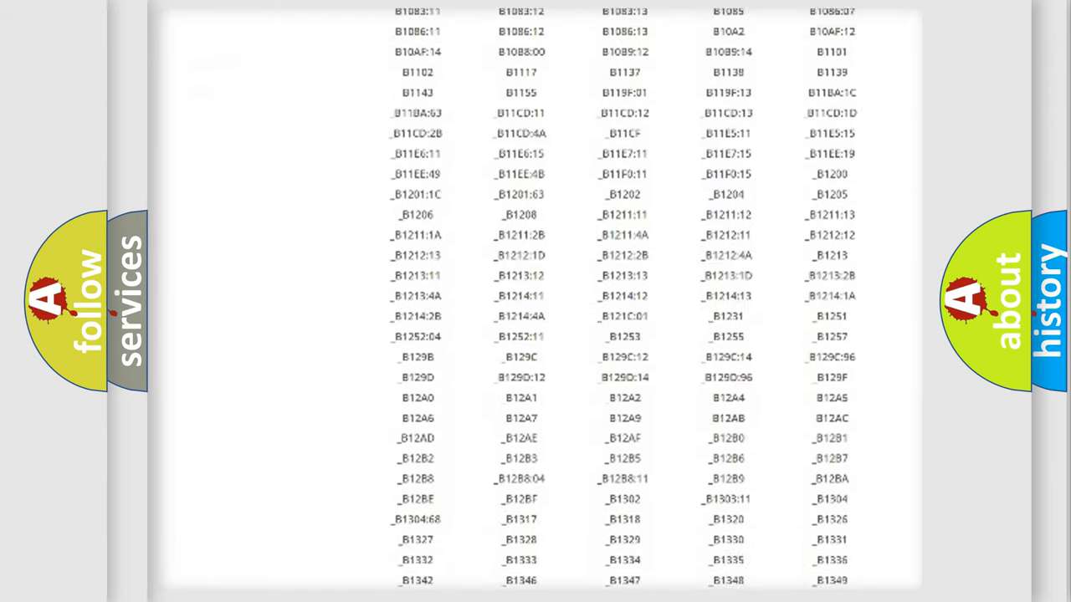
scroll("down", 3)
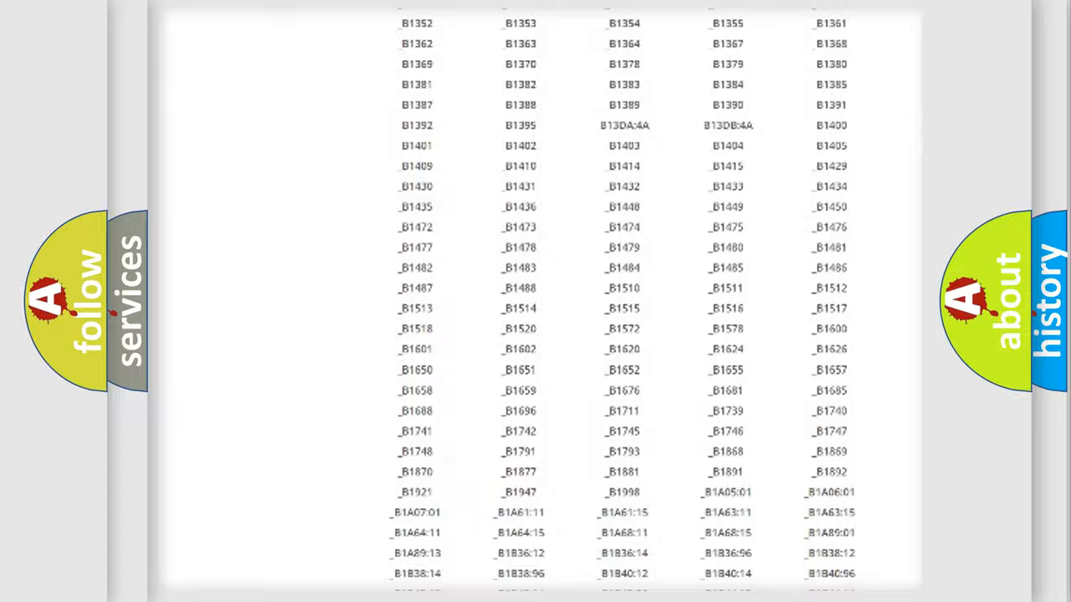